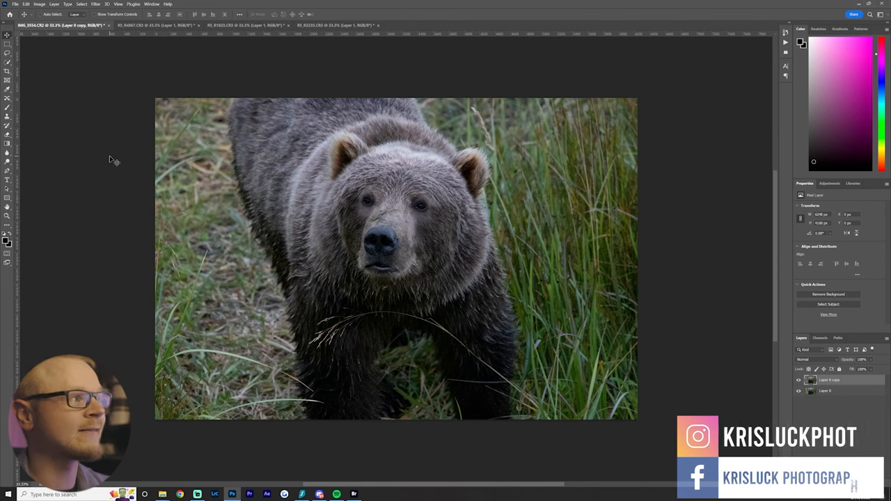
mouse_move(190, 75)
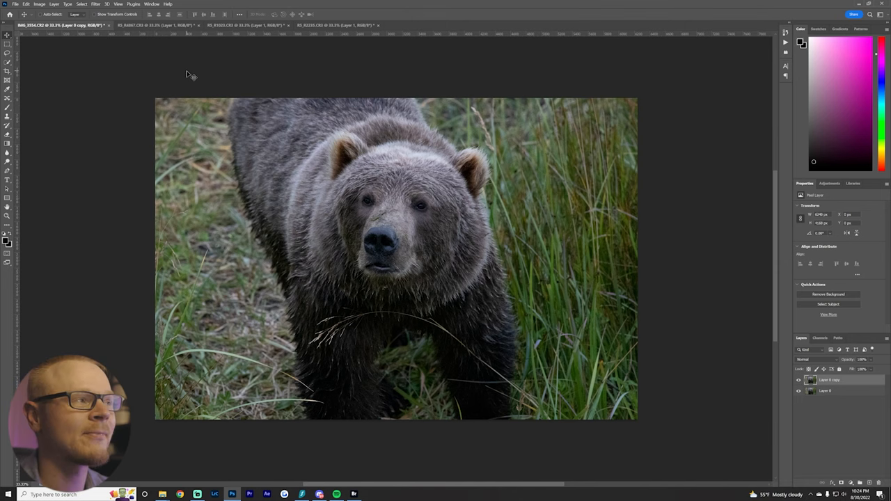
Step: Review the aurora, puffin and moose photos, then convert the bear's Layer 0 copy to a smart object
click(156, 25)
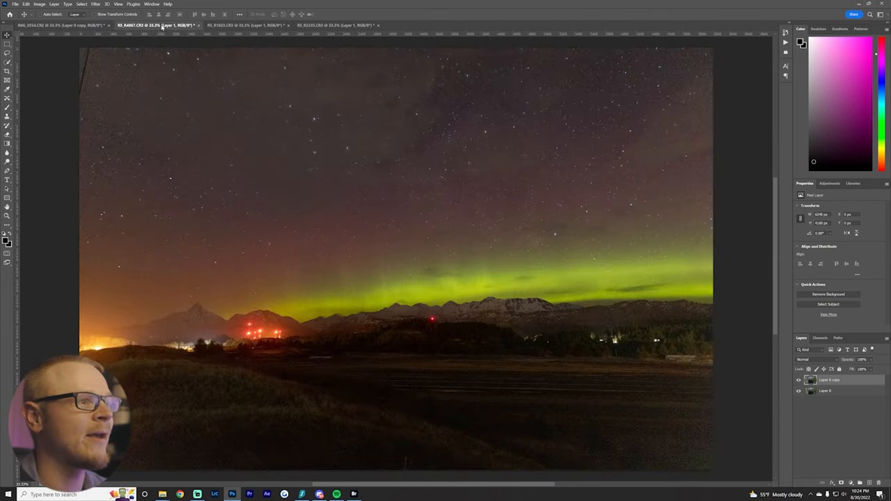
click(237, 25)
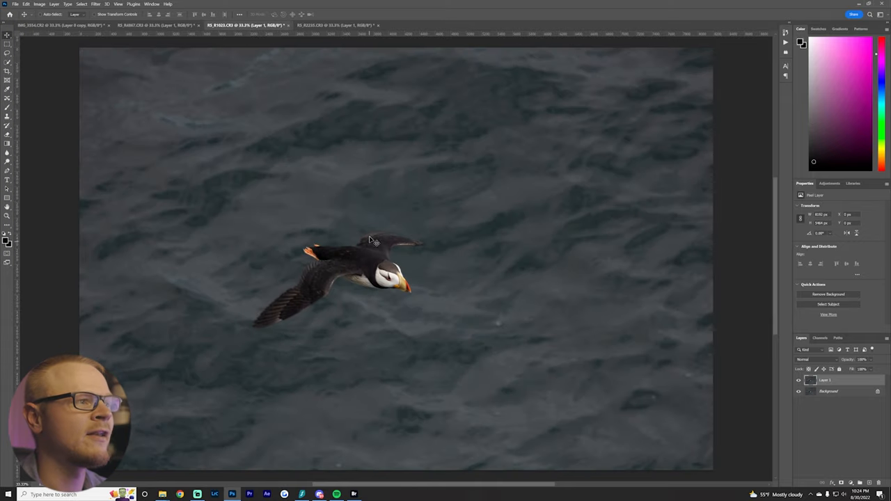
click(334, 25)
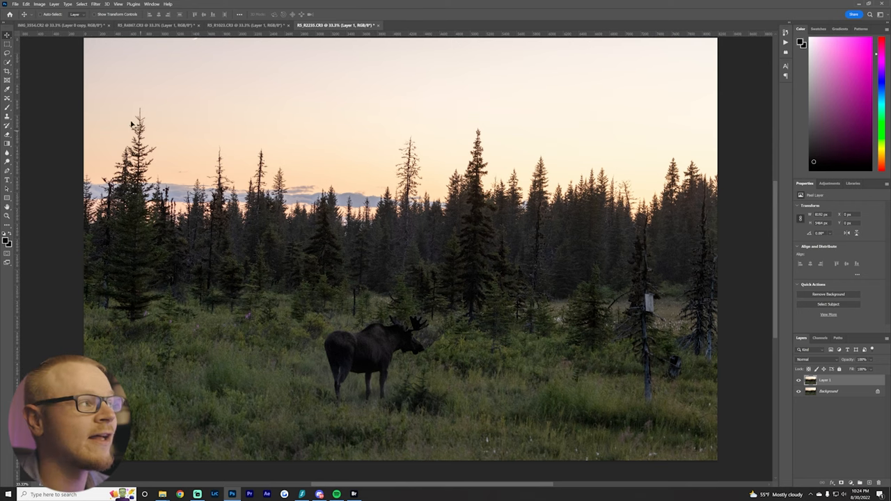
click(70, 25)
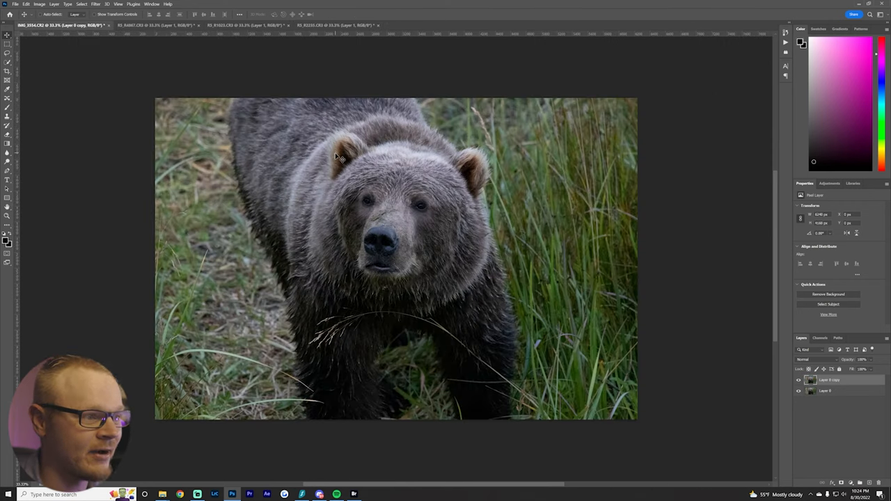
mouse_move(680, 356)
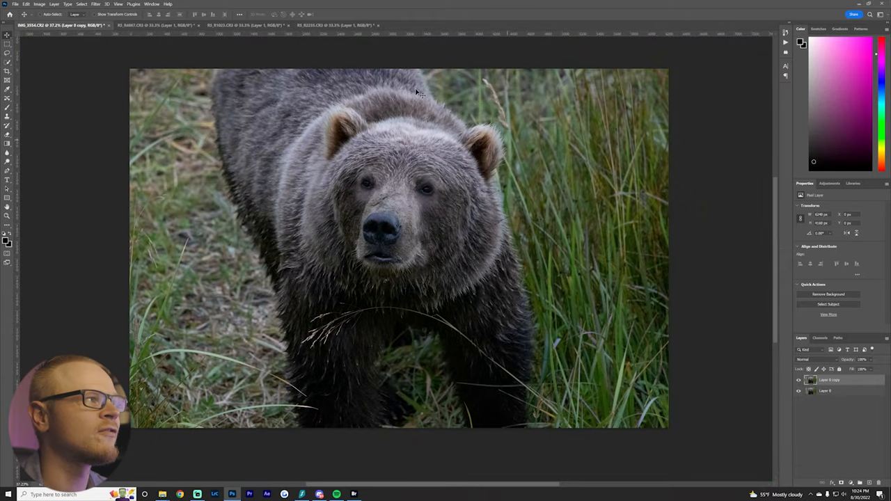
click(96, 3)
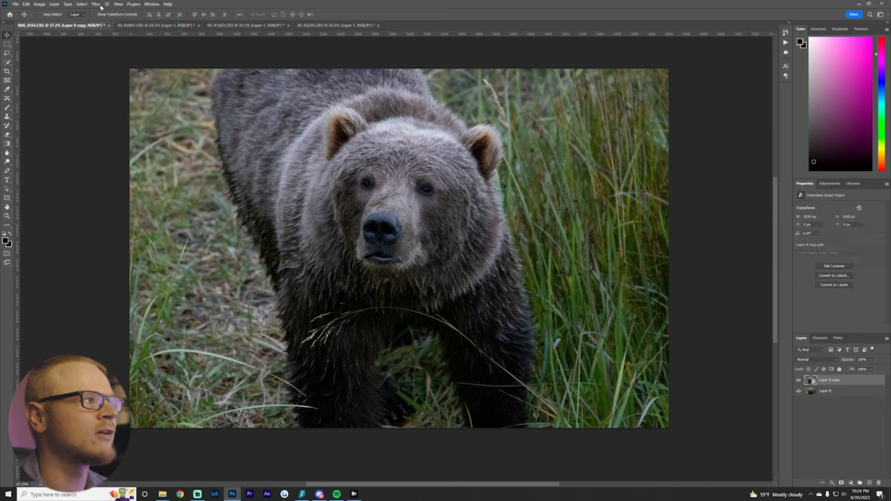
click(96, 4)
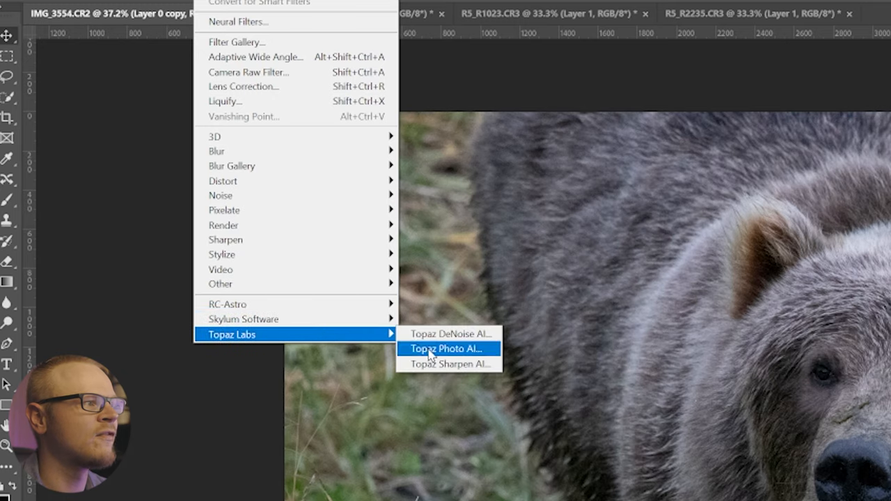
Step: Apply Topaz Photo AI's Autopilot Remove Noise to the bear layer and save back to Photoshop
click(448, 349)
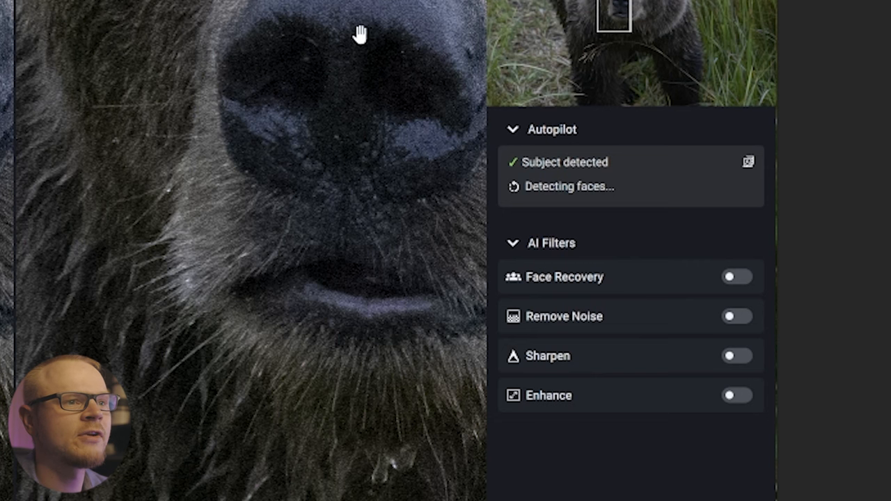
mouse_move(587, 92)
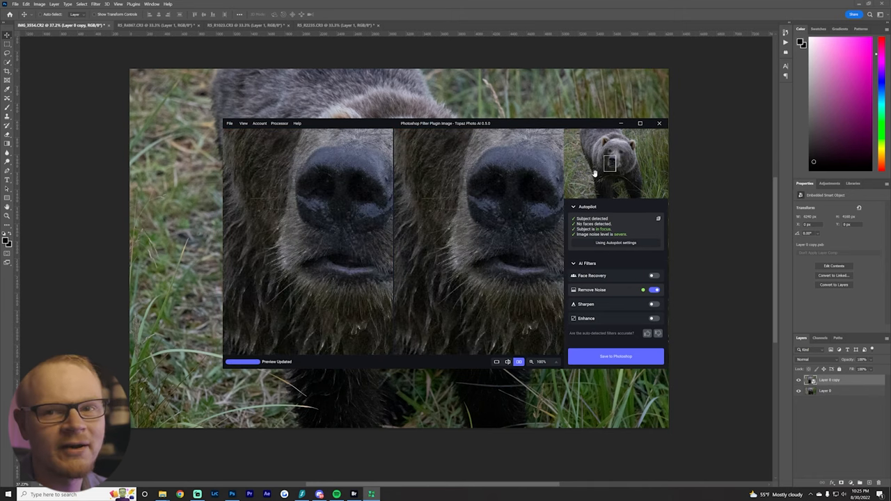
mouse_move(597, 229)
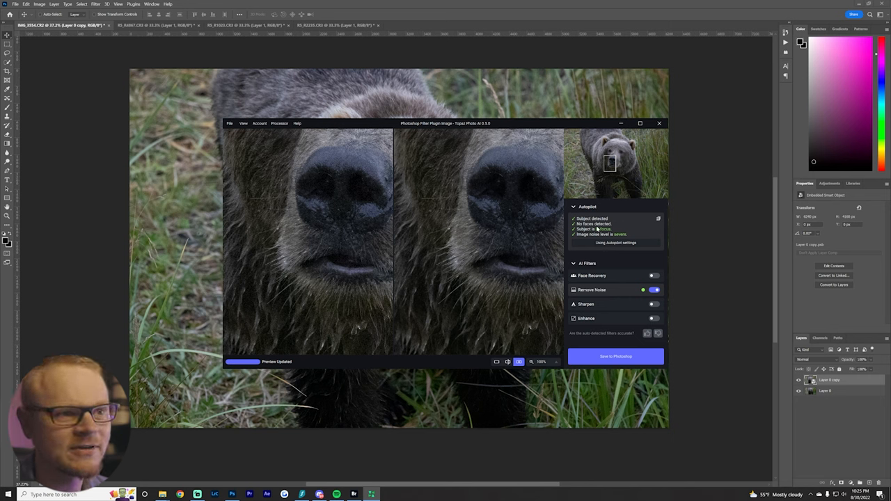
mouse_move(631, 308)
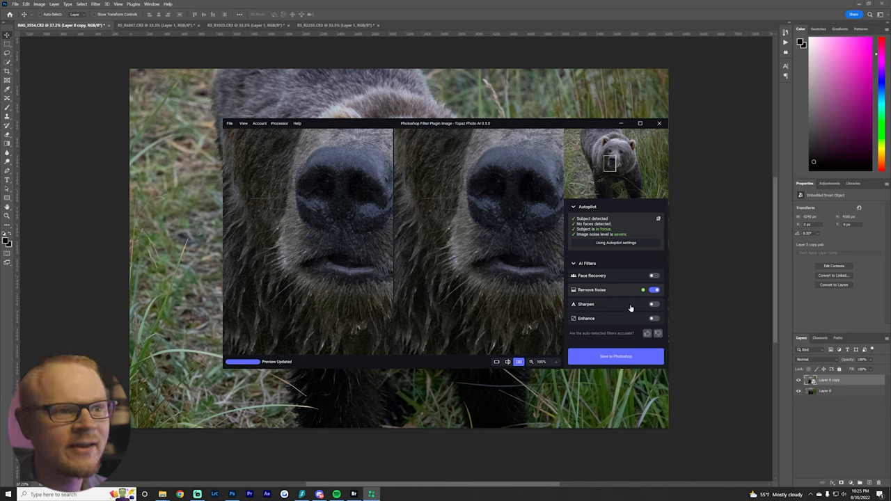
mouse_move(575, 325)
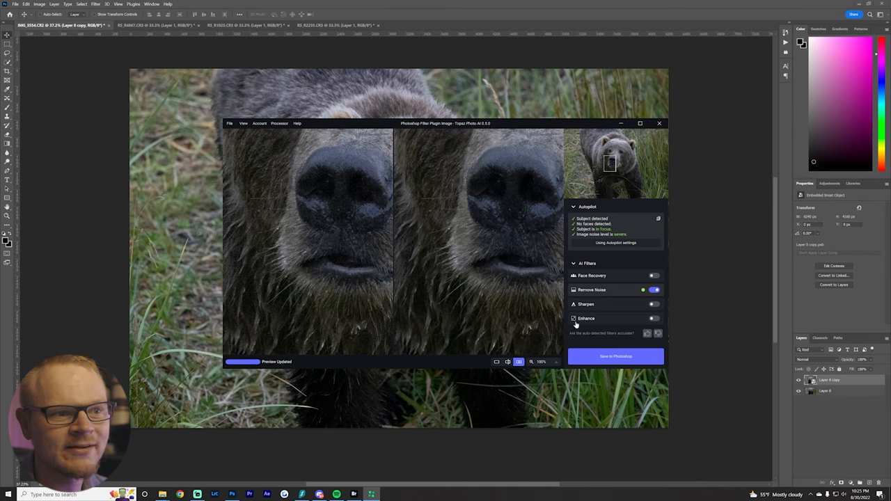
mouse_move(597, 313)
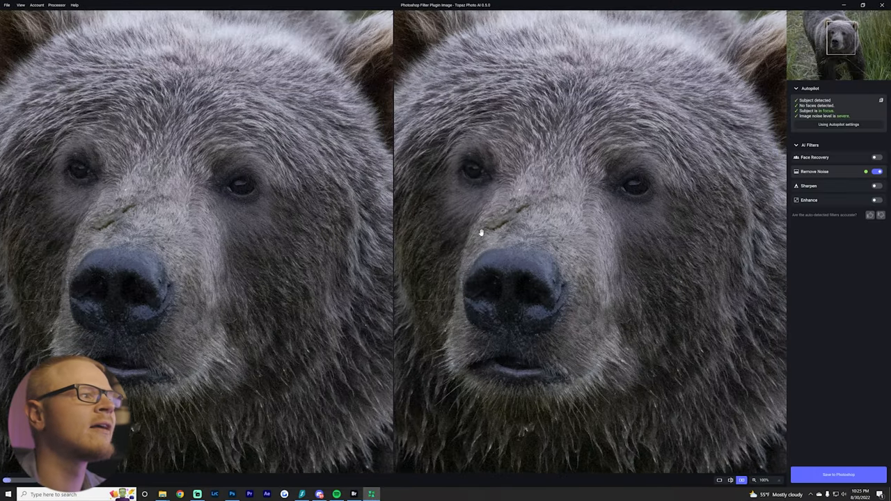
mouse_move(435, 224)
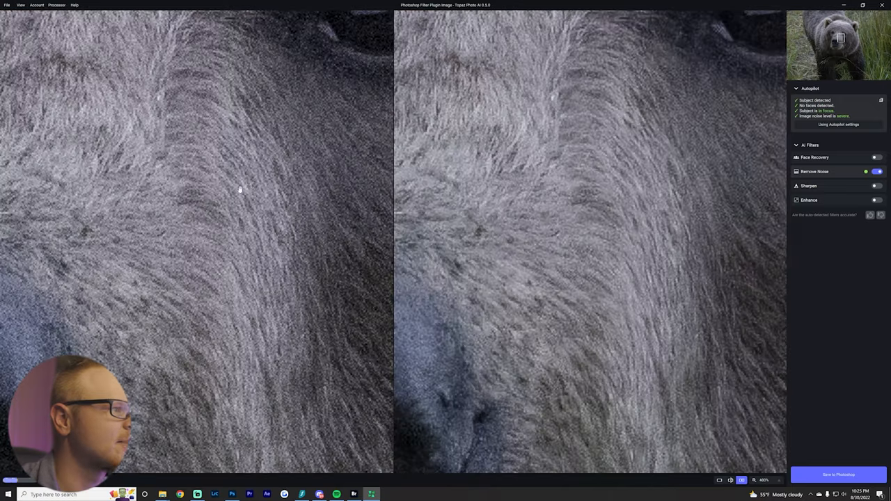
mouse_move(271, 277)
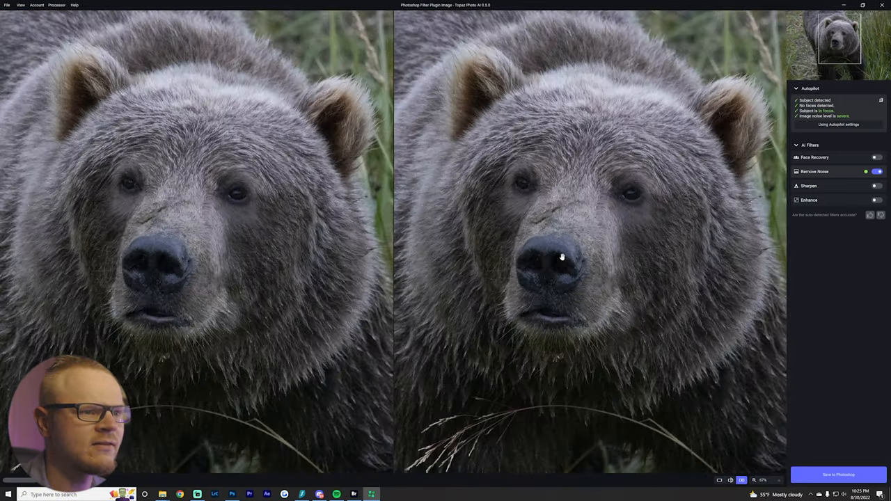
click(837, 474)
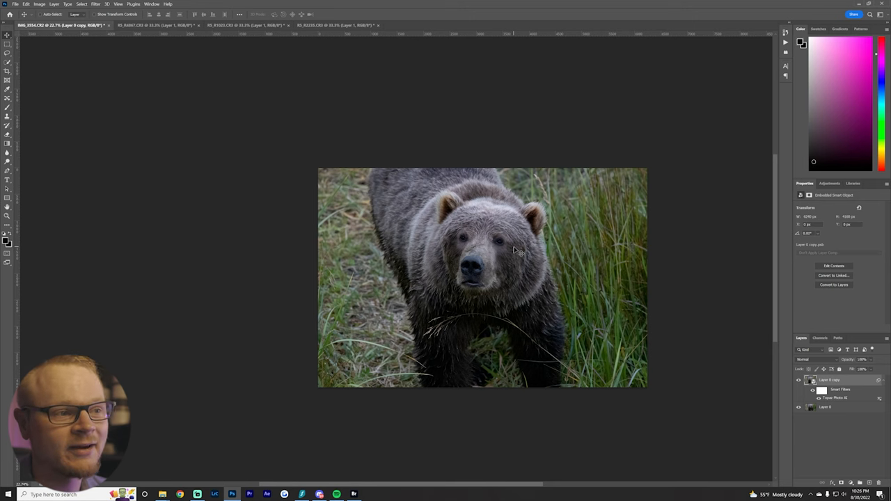
Step: Make the aurora night-sky photo active and convert its Layer 1 to a smart object
click(156, 25)
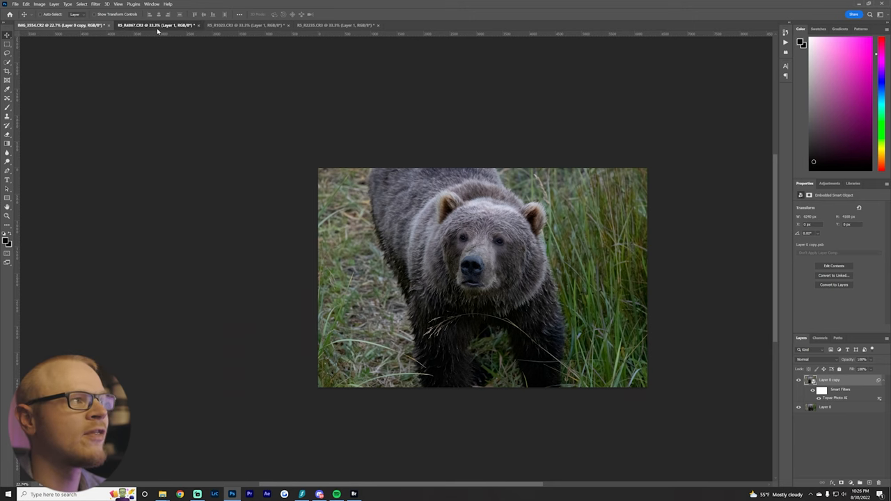
click(156, 25)
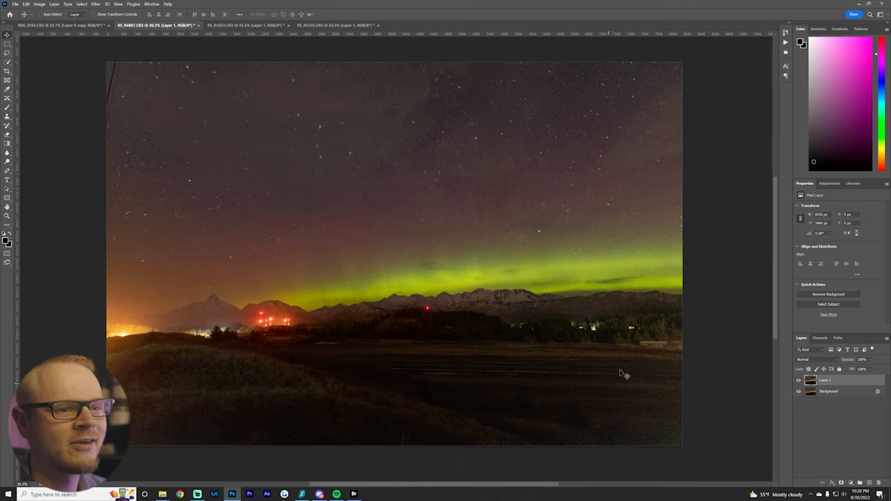
mouse_move(459, 413)
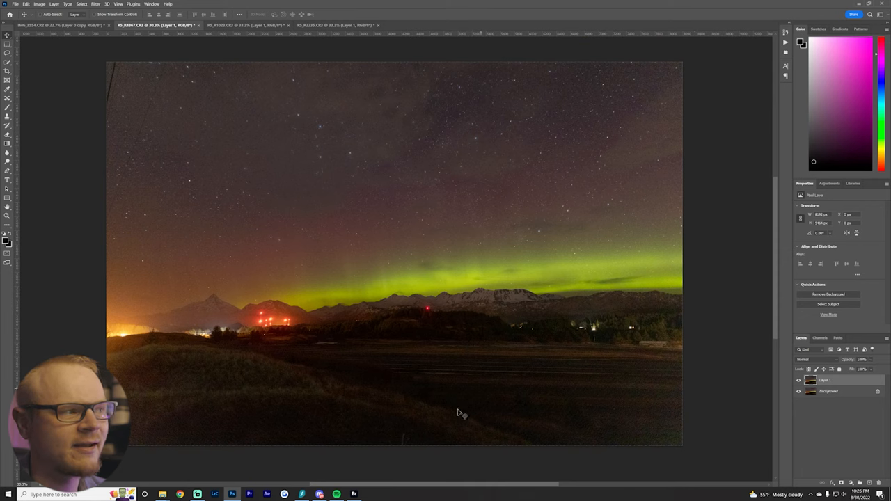
mouse_move(379, 440)
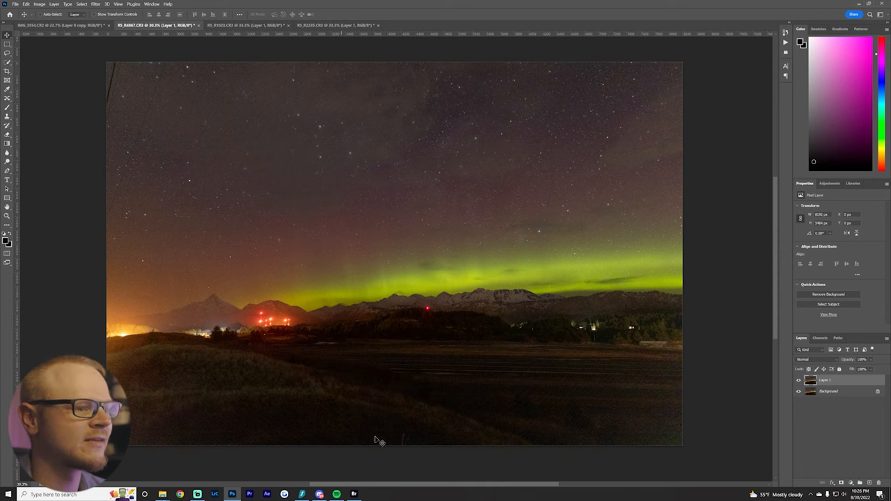
mouse_move(655, 306)
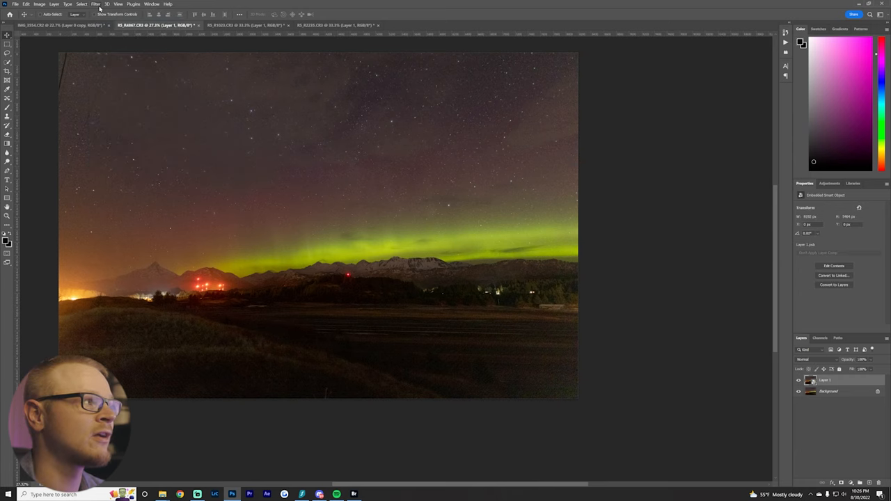
Step: Run Filter > Topaz Labs > Topaz Photo AI on the aurora's Layer 1
click(96, 4)
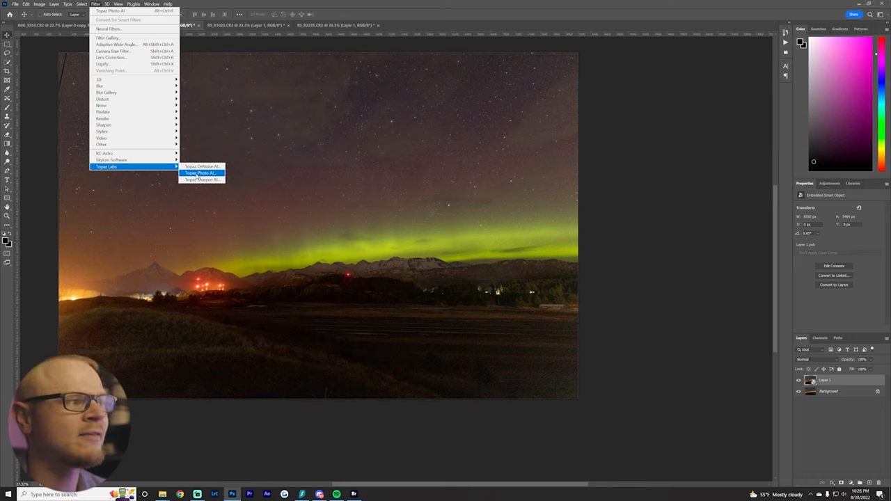
click(200, 173)
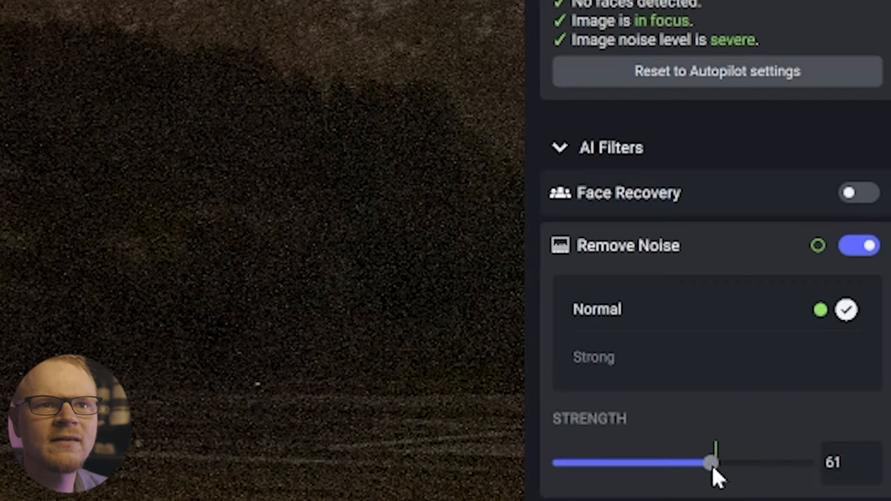
Step: Try Strong noise removal at about 53, reset to Autopilot settings, and save to Photoshop
click(594, 356)
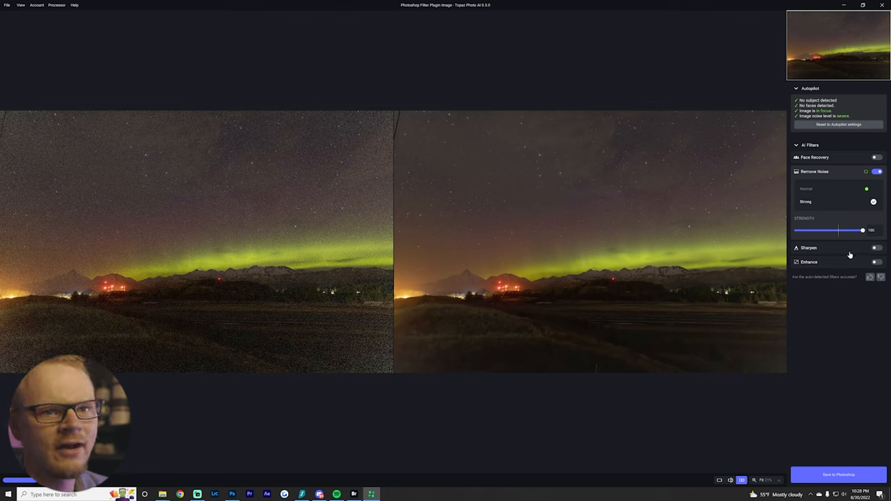
drag(863, 229, 837, 230)
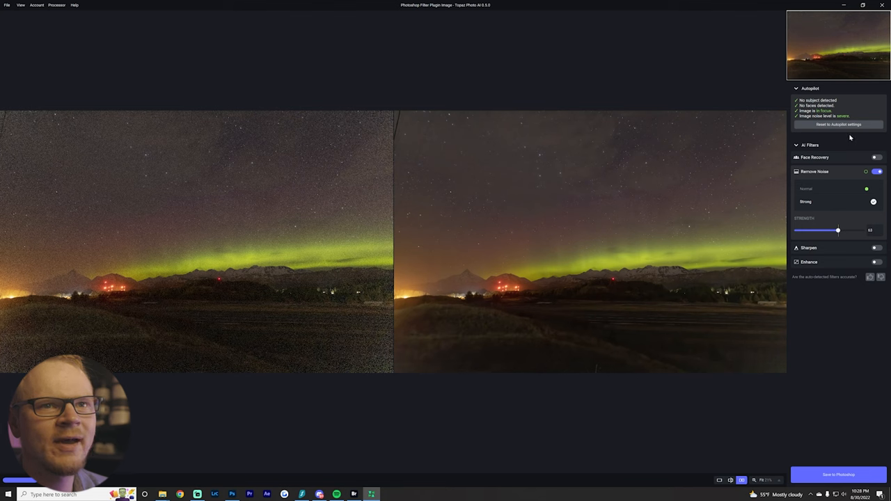
click(873, 189)
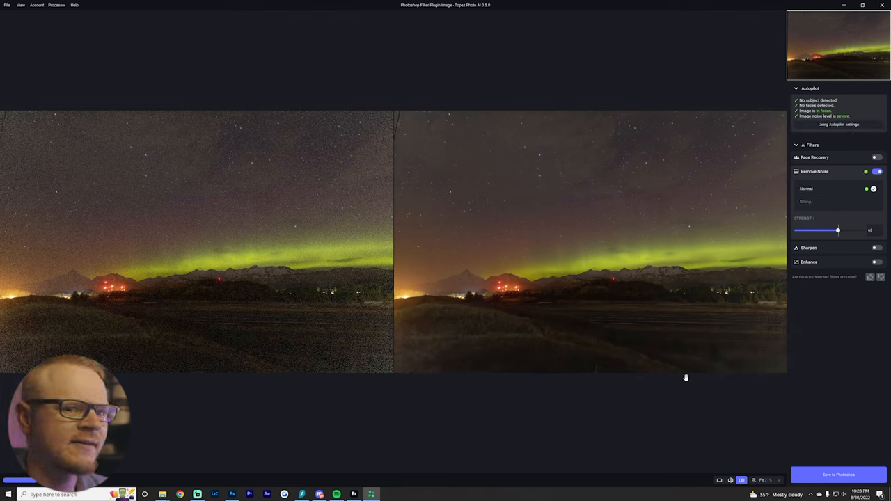
click(838, 475)
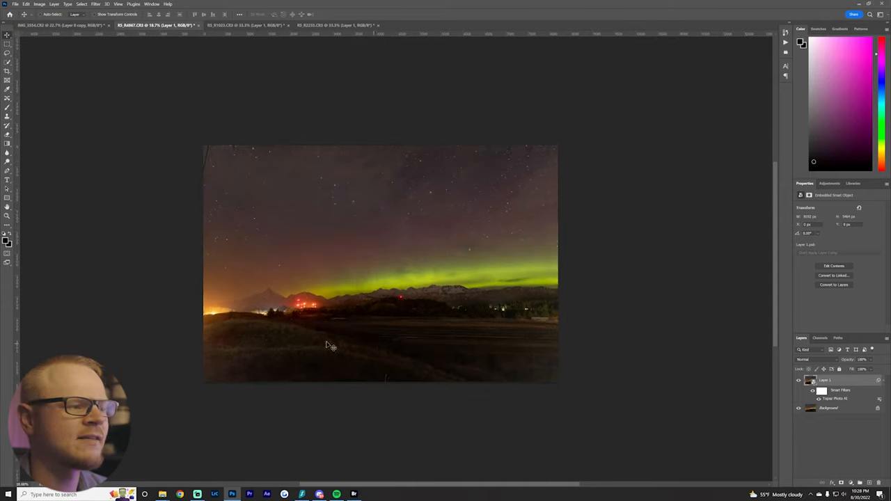
mouse_move(353, 314)
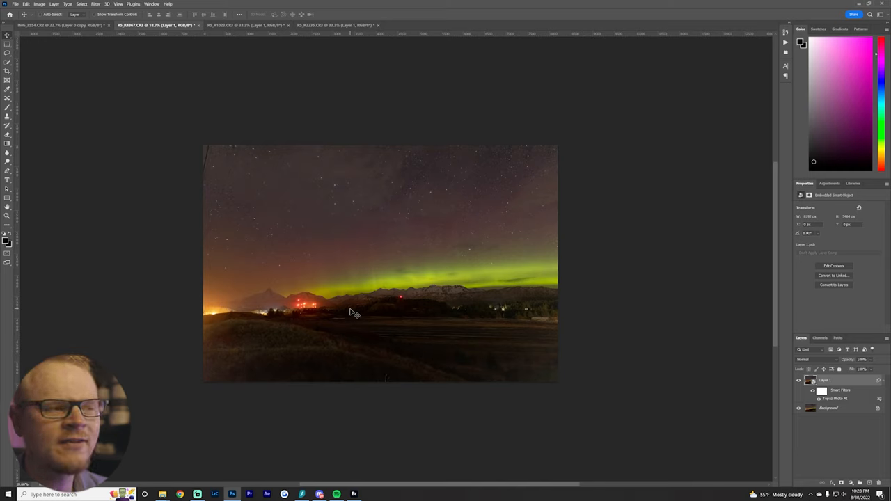
mouse_move(514, 319)
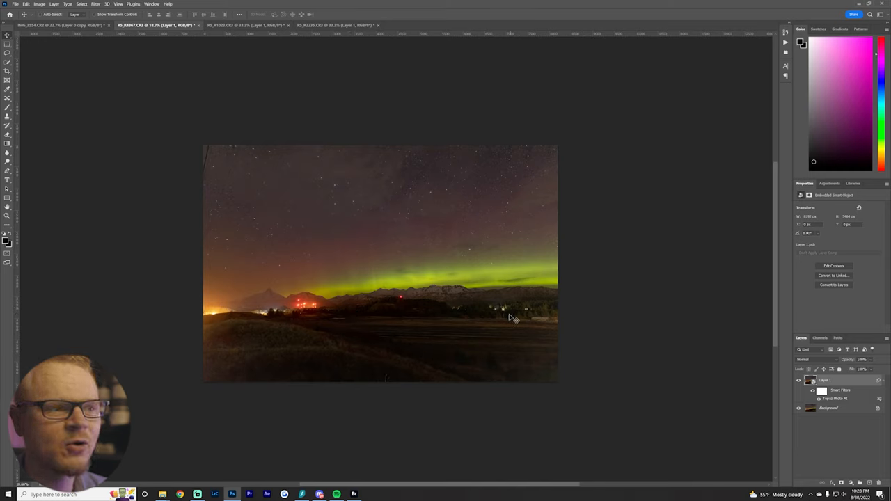
mouse_move(613, 339)
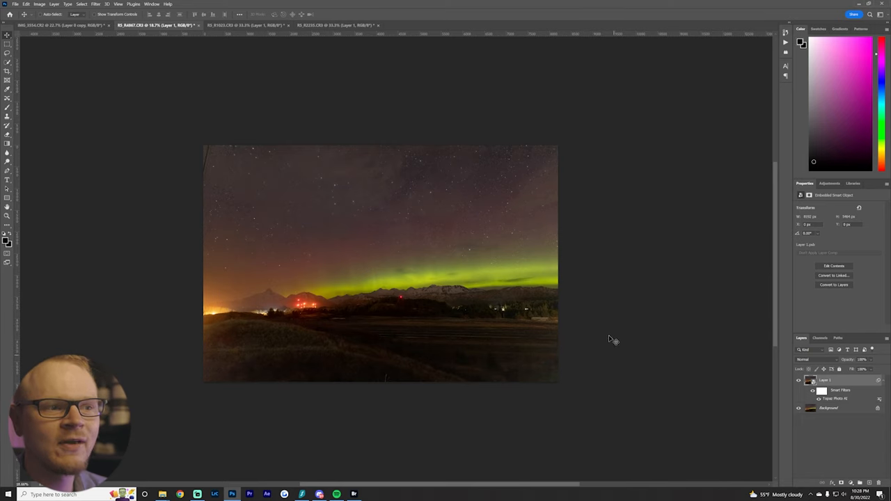
mouse_move(617, 370)
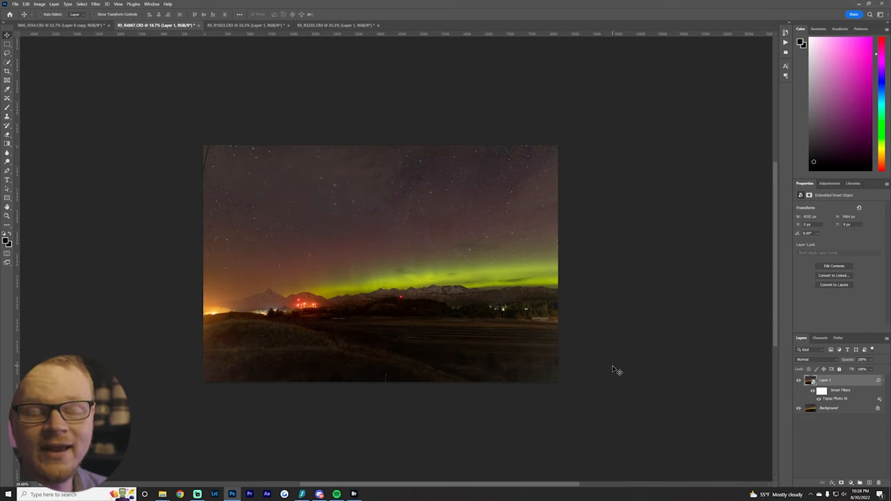
mouse_move(462, 402)
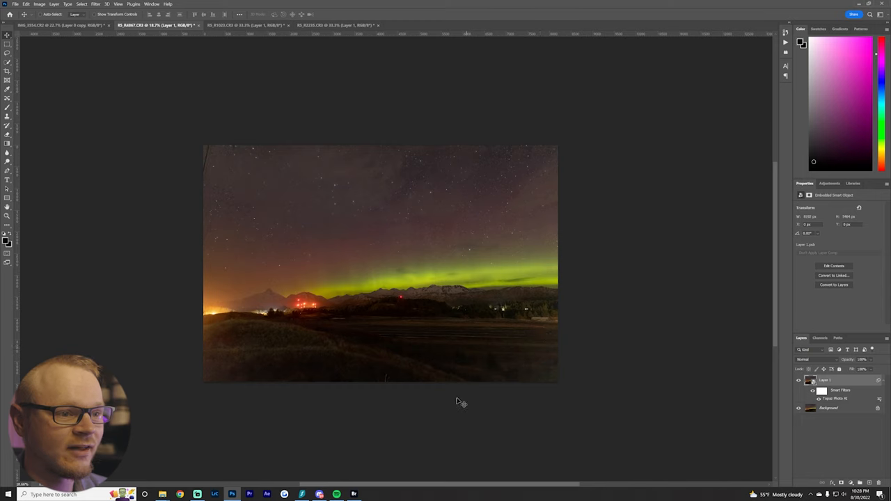
mouse_move(468, 376)
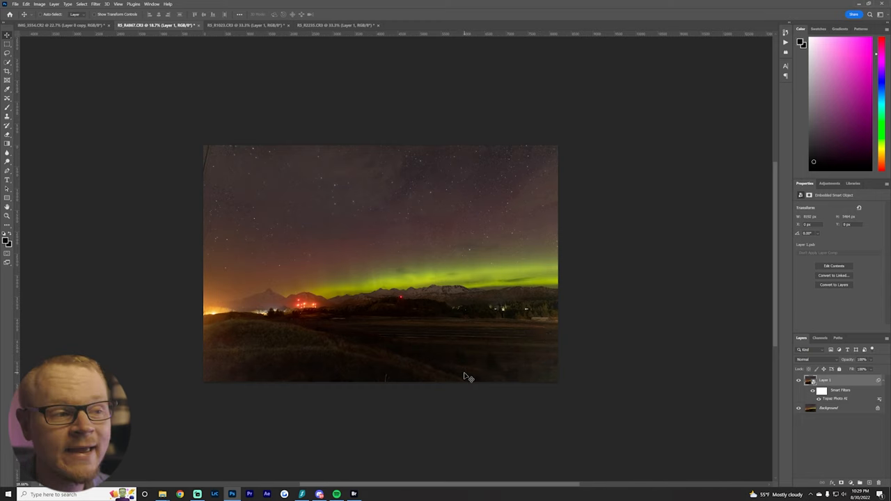
mouse_move(601, 352)
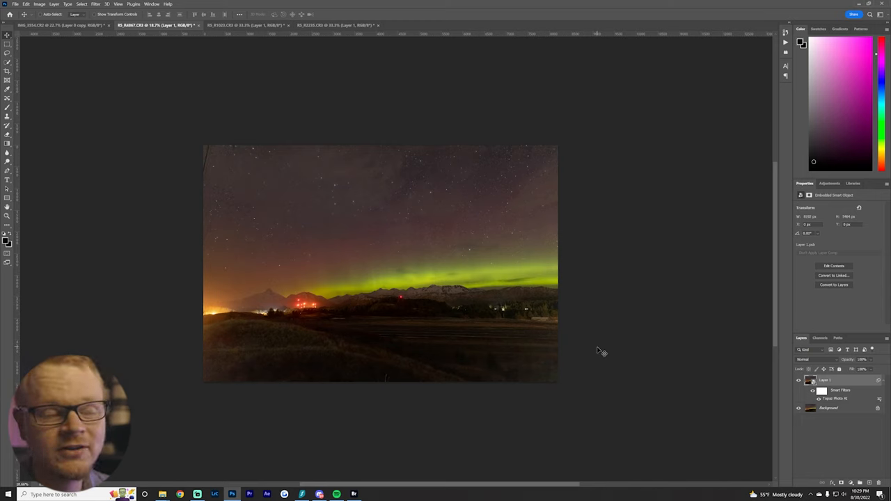
mouse_move(550, 353)
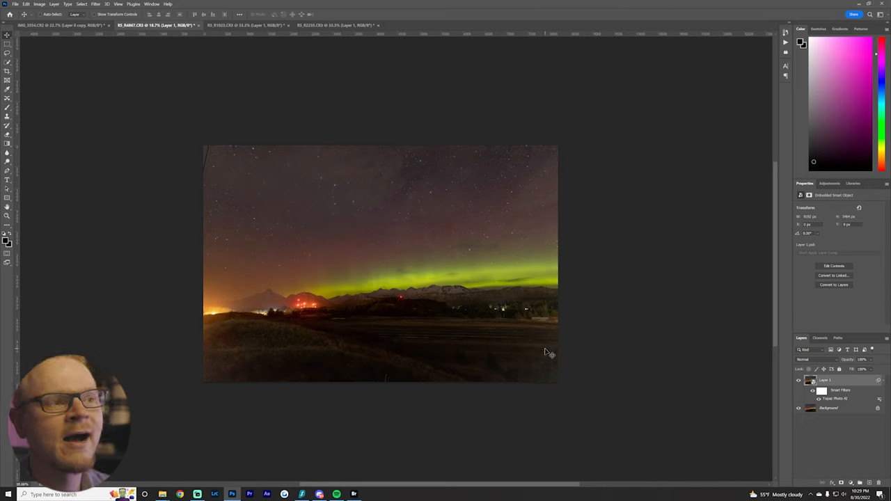
mouse_move(464, 432)
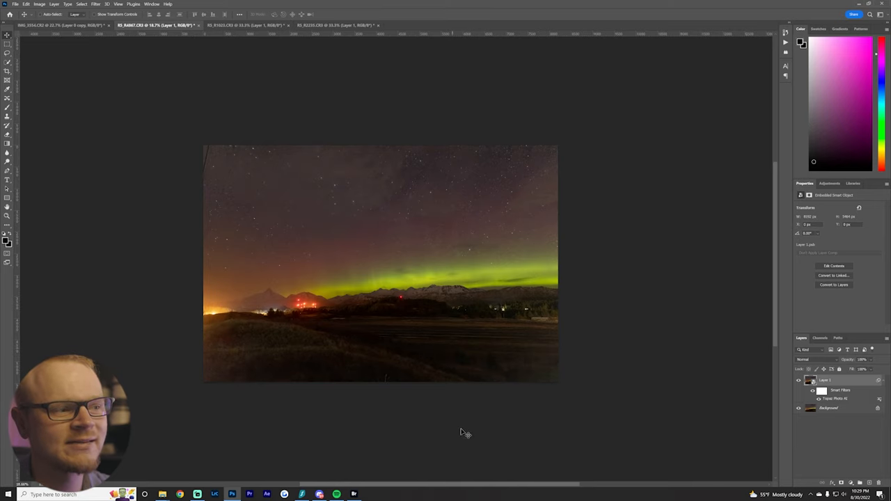
mouse_move(538, 376)
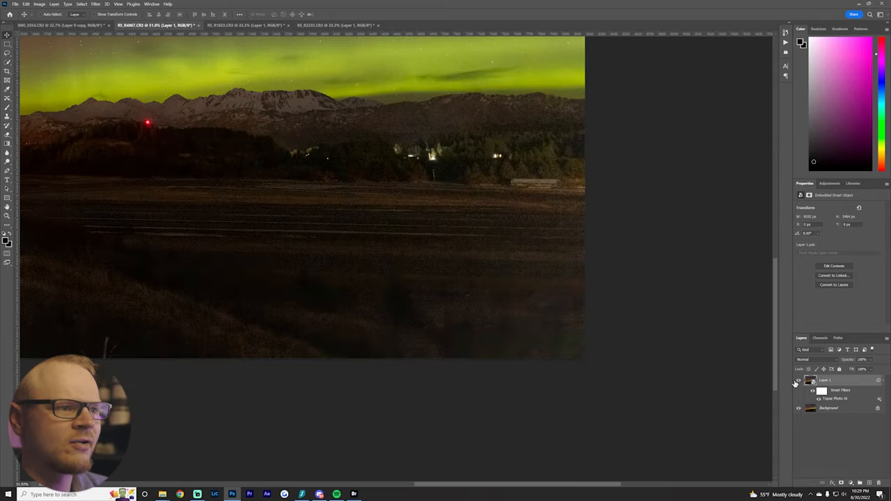
click(798, 383)
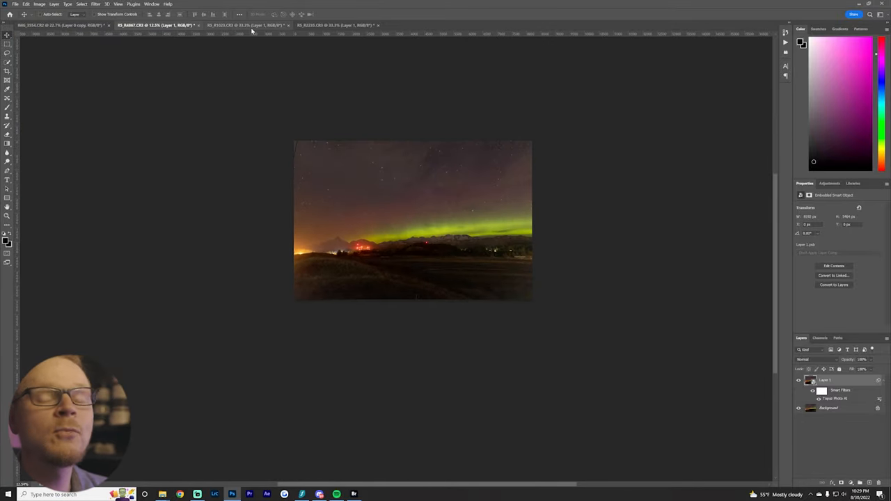
Step: Make the puffin photo active, select its Layer 1, and bring up the Filter menu
click(244, 25)
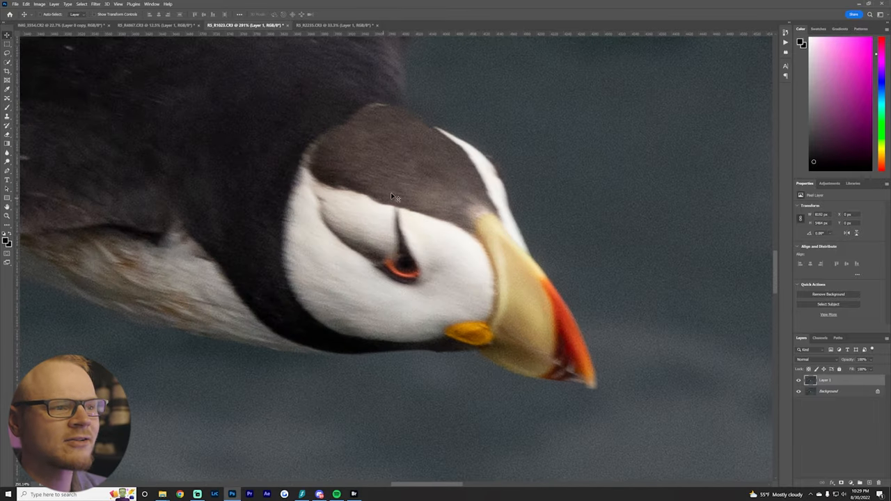
right_click(581, 396)
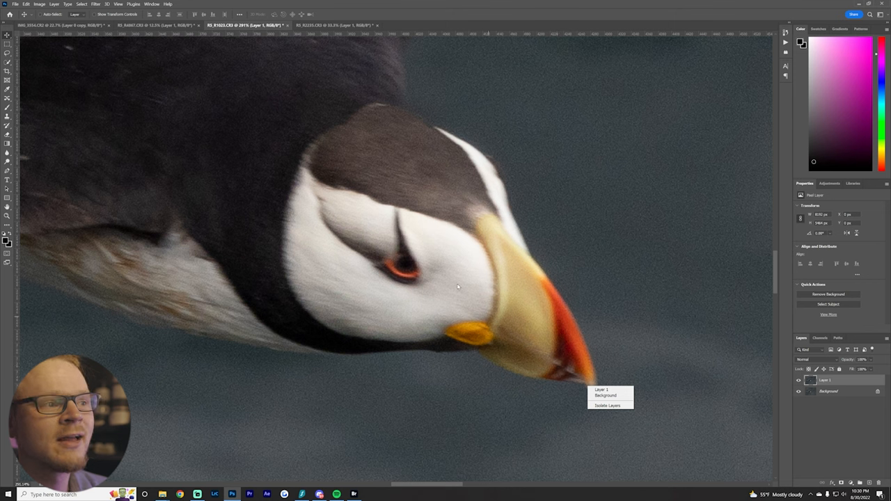
mouse_move(458, 328)
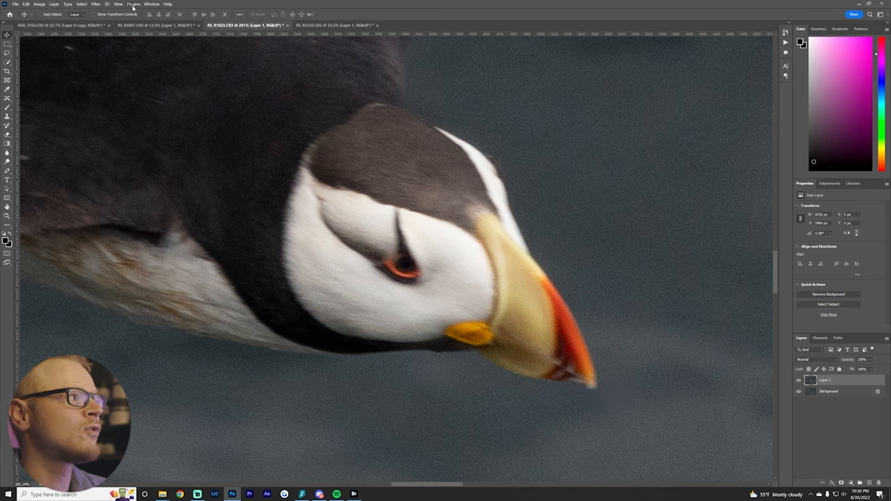
click(96, 3)
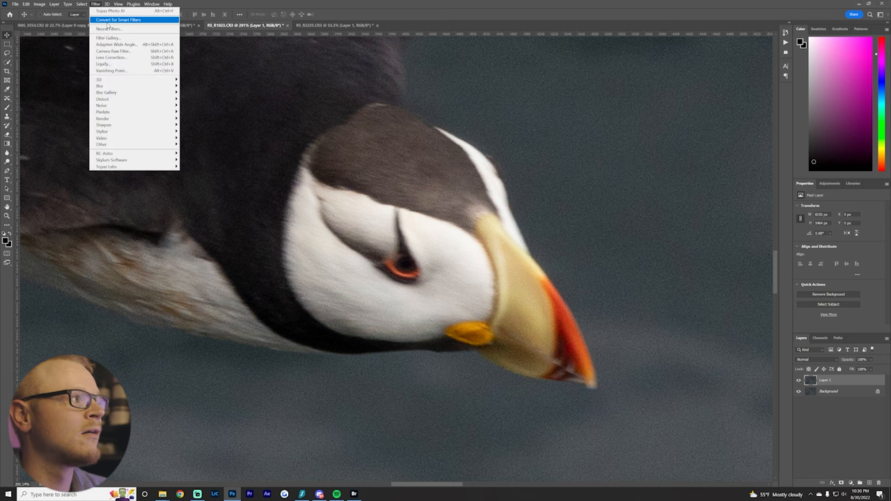
Step: Apply Topaz Photo AI's Autopilot sharpening to the puffin layer and save to Photoshop
click(118, 19)
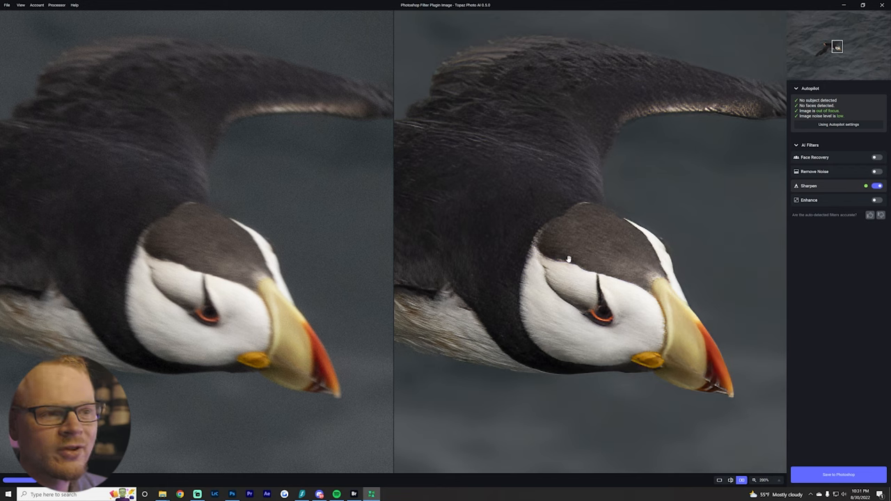
click(837, 475)
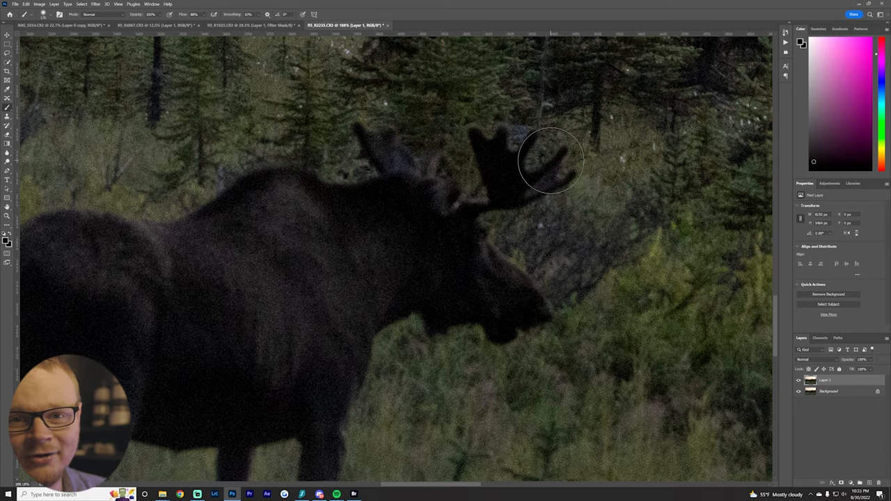
Step: Launch Topaz Photo AI on the moose layer and raise Remove Noise strength to 73
click(95, 5)
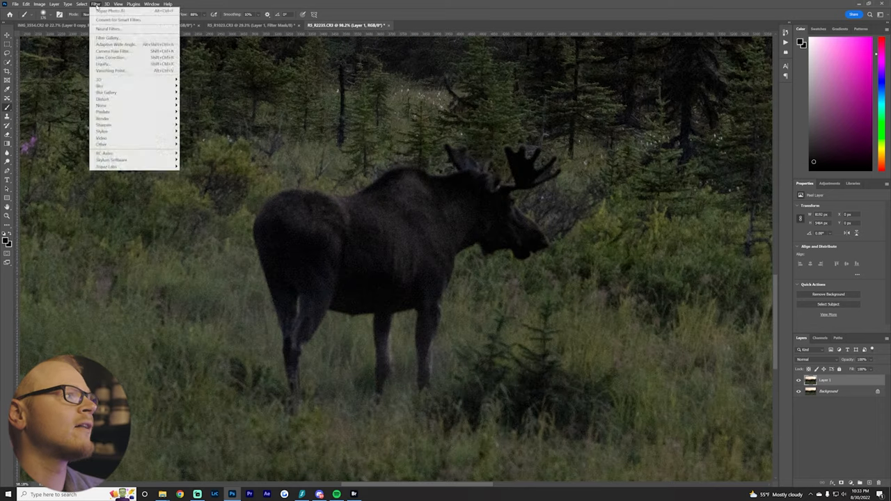
mouse_move(118, 20)
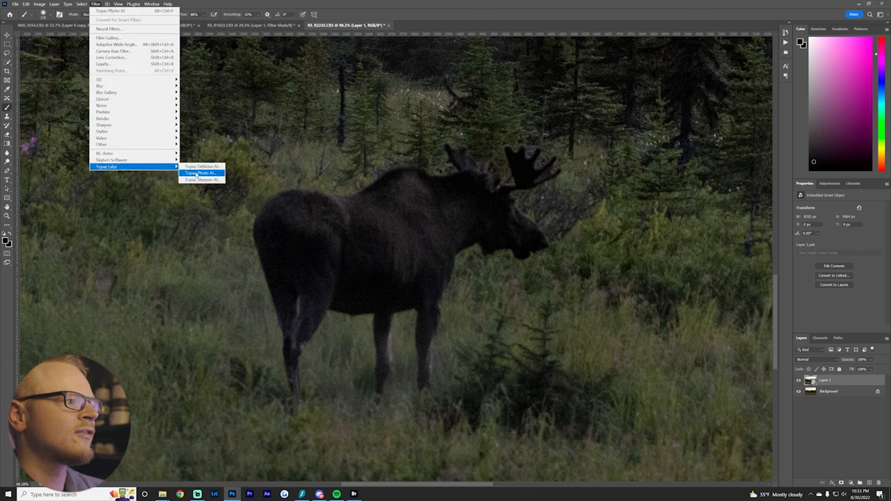
click(201, 172)
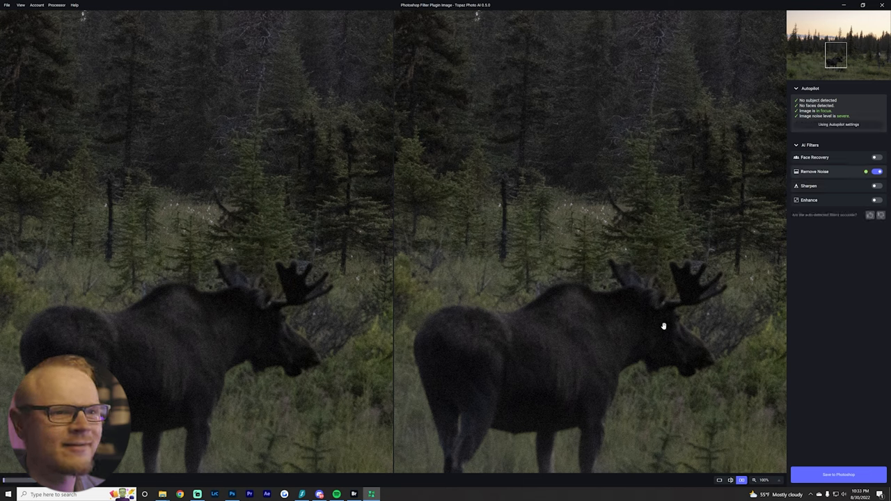
mouse_move(735, 192)
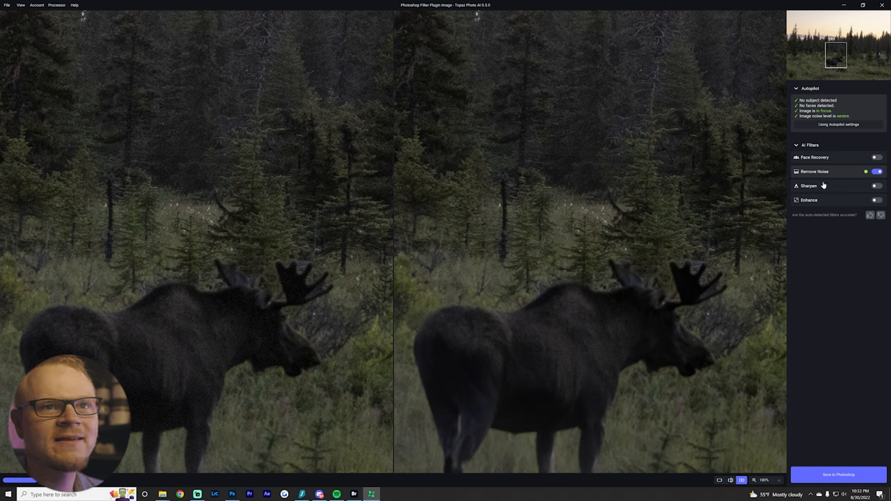
mouse_move(670, 330)
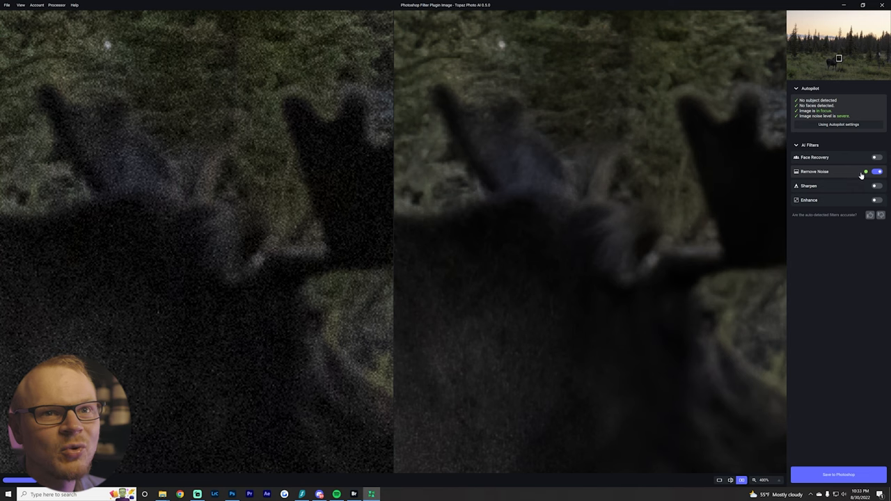
click(814, 171)
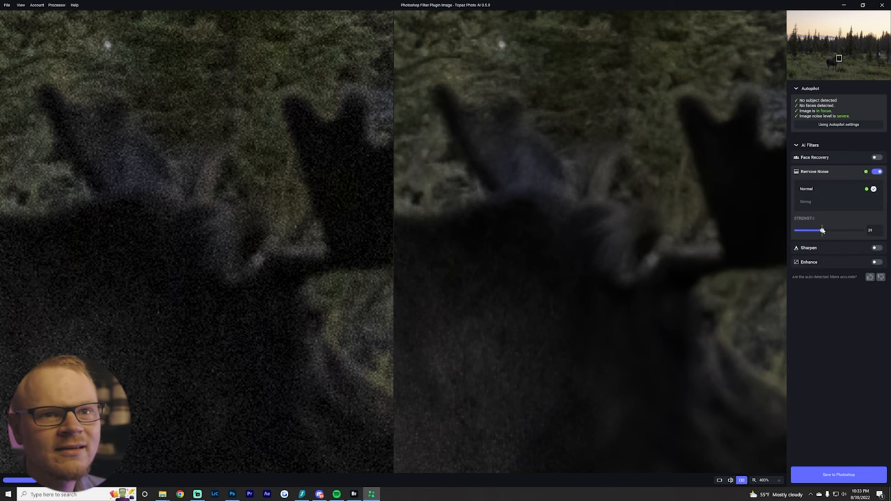
drag(822, 230, 843, 230)
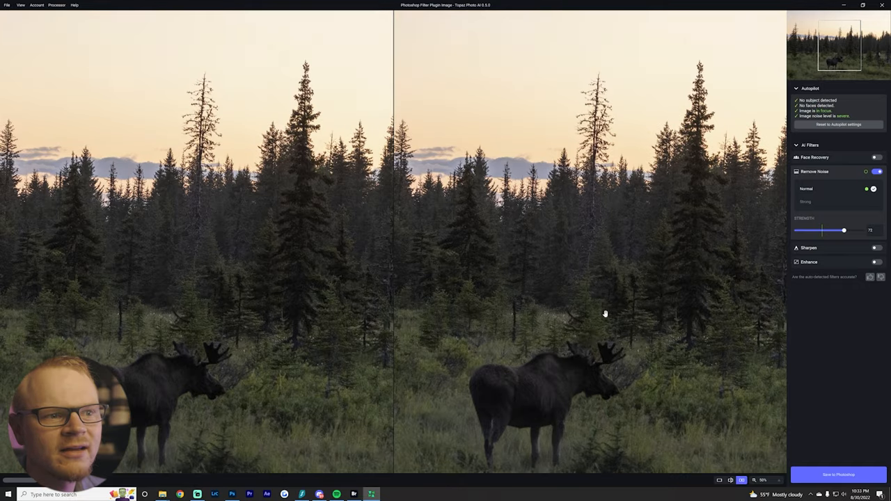
click(877, 248)
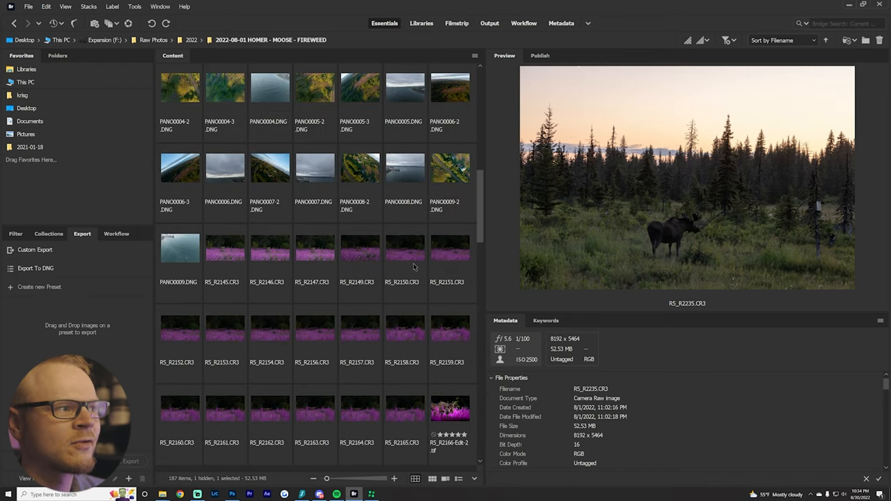
Step: Scroll the Content panel and preview R5_R2166-Edit-2.tif, the moose in pink fireweed
scroll(down, 3)
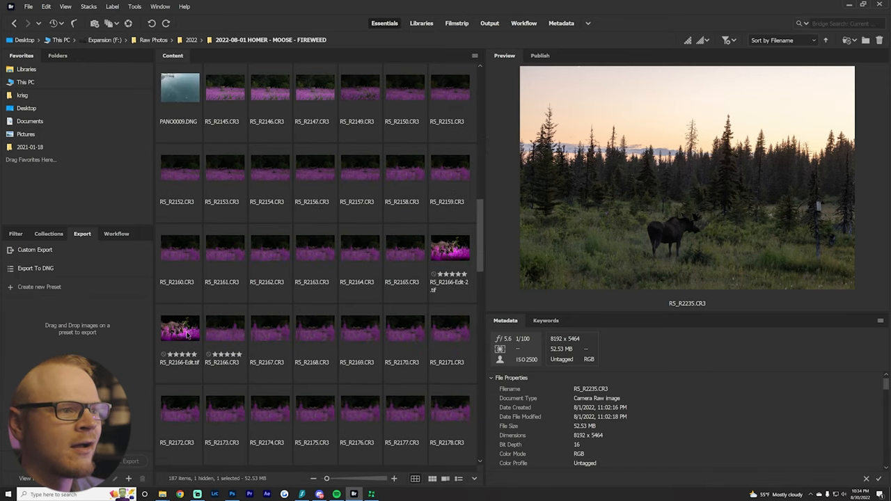
click(450, 248)
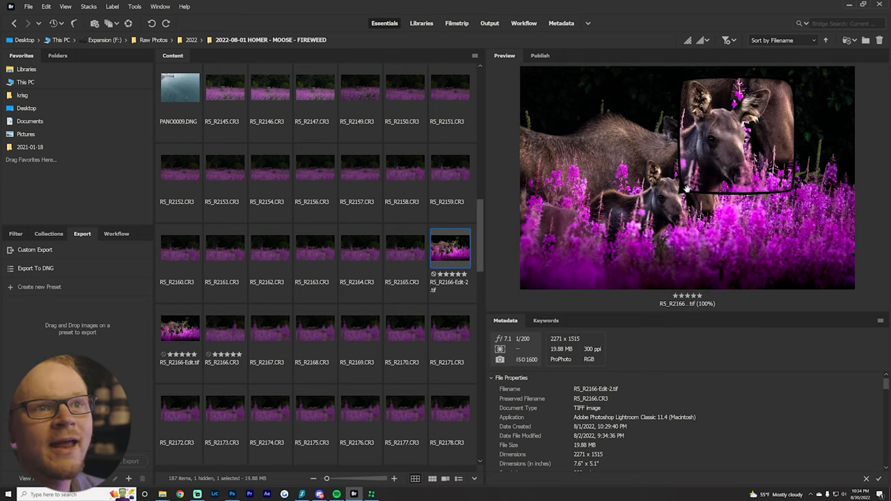
mouse_move(693, 182)
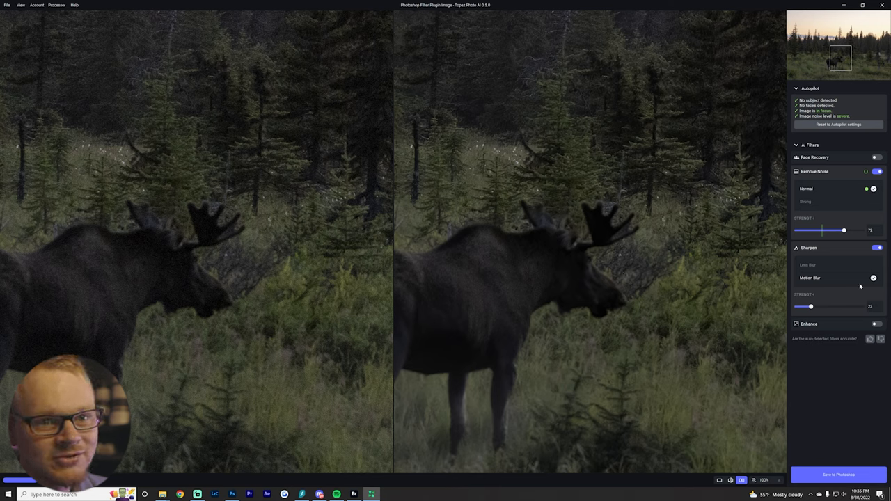
Step: Raise the moose's Motion Blur sharpening strength to 100
drag(811, 306, 844, 306)
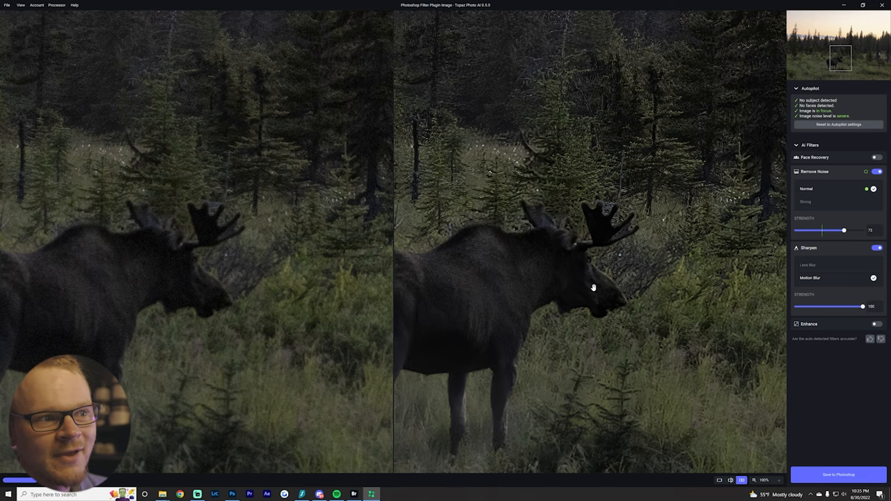
mouse_move(638, 304)
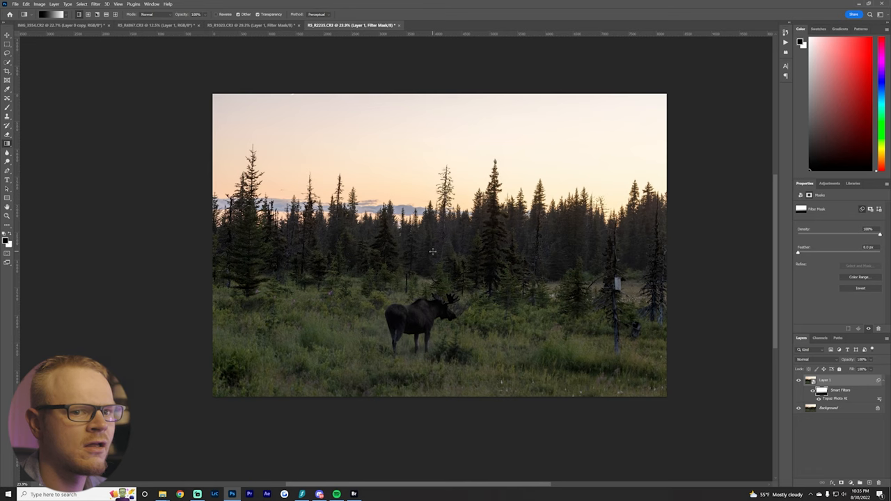
mouse_move(438, 266)
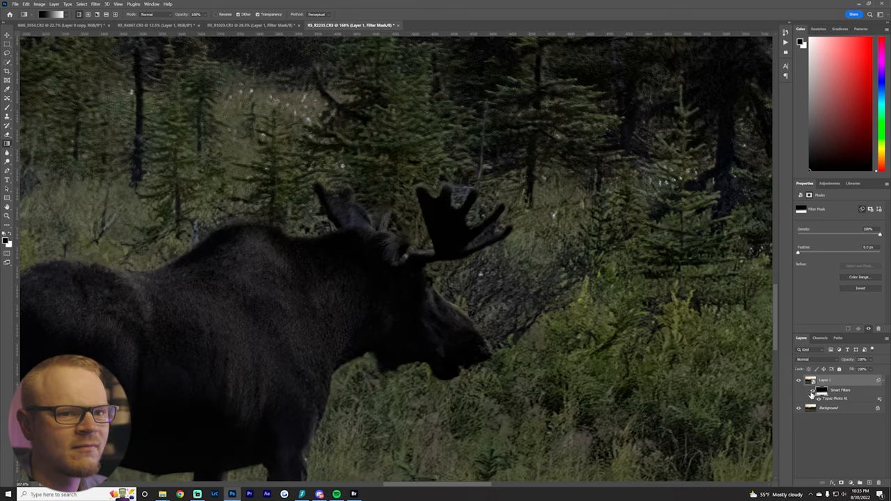
Step: Hide and re-show the moose's Topaz Photo AI smart filter to compare before and after
click(798, 383)
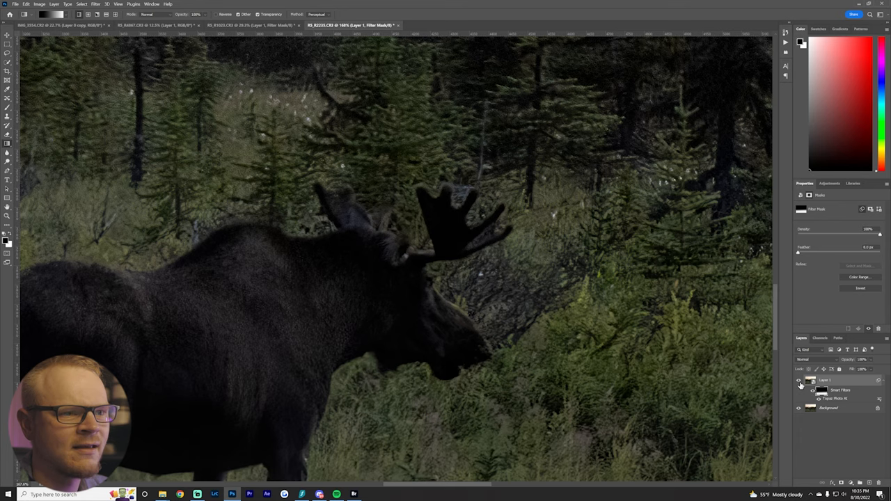
click(798, 384)
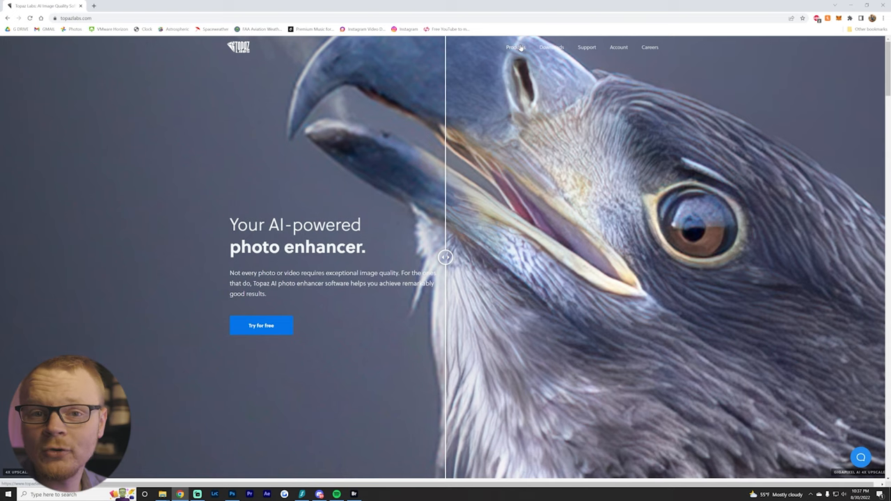
Step: Slide the eagle before/after comparison, then reach My Products via Products and Account
drag(445, 258, 176, 257)
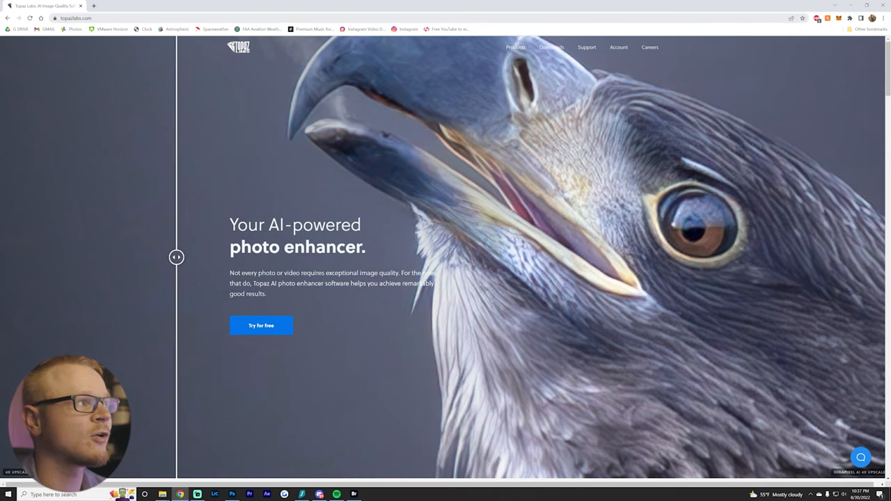
click(515, 47)
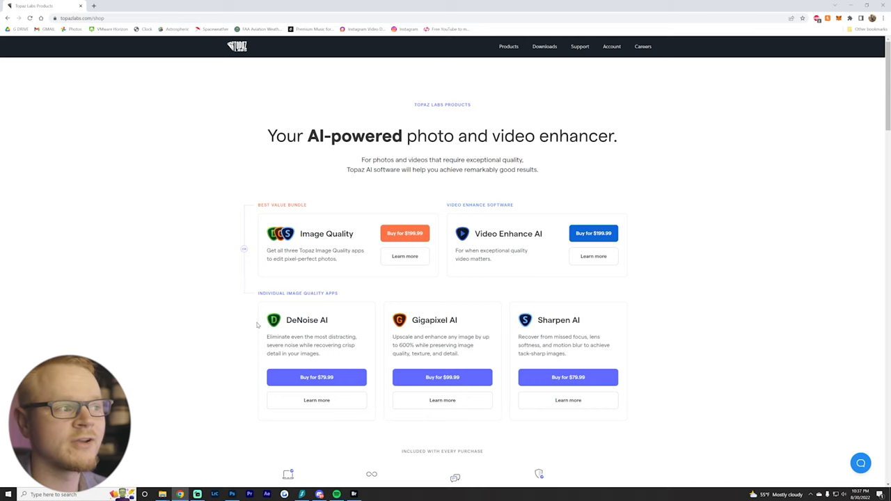
click(611, 47)
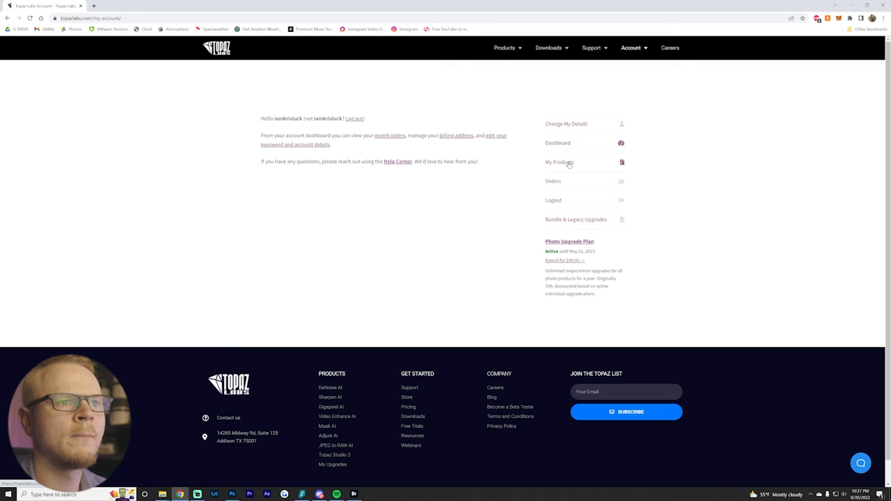
click(560, 162)
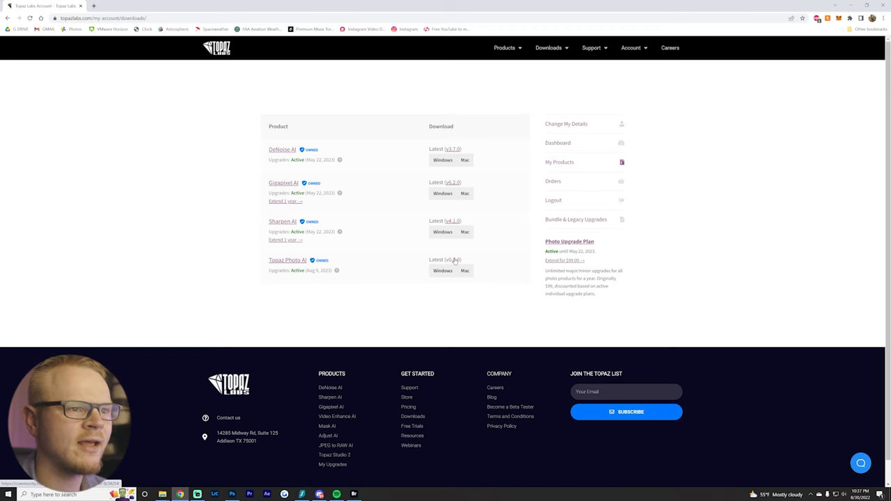
mouse_move(332, 276)
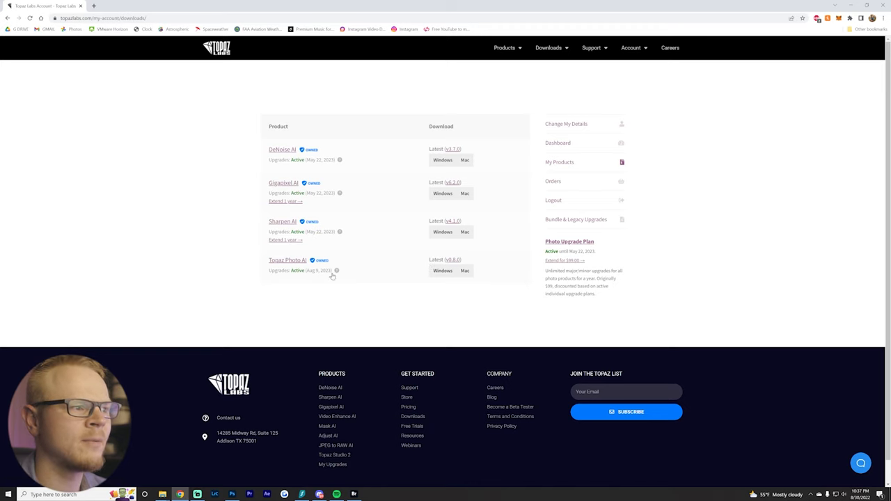
mouse_move(452, 262)
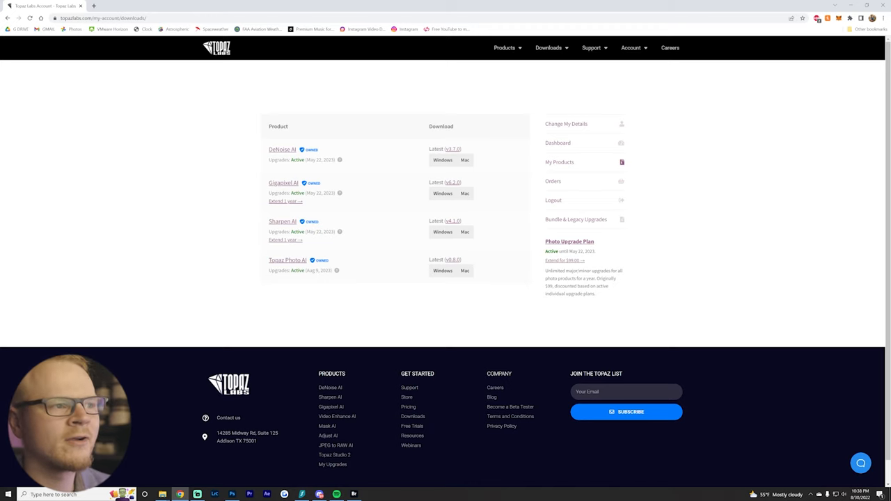
mouse_move(341, 416)
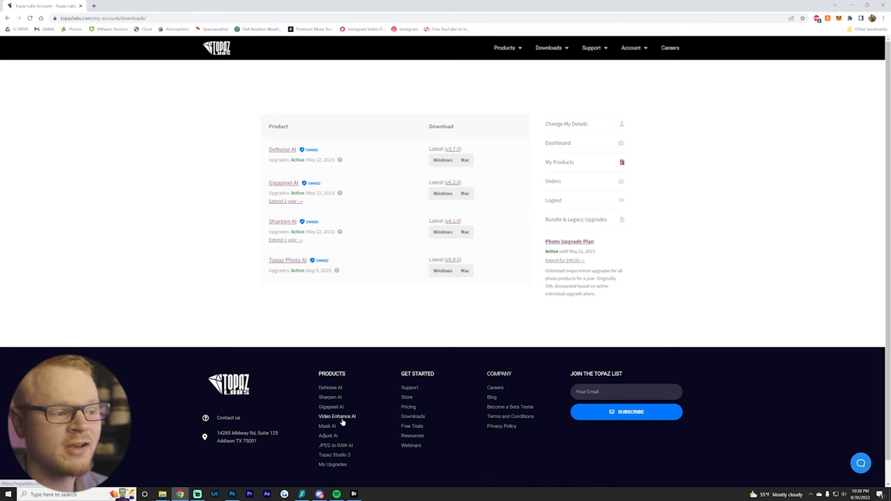